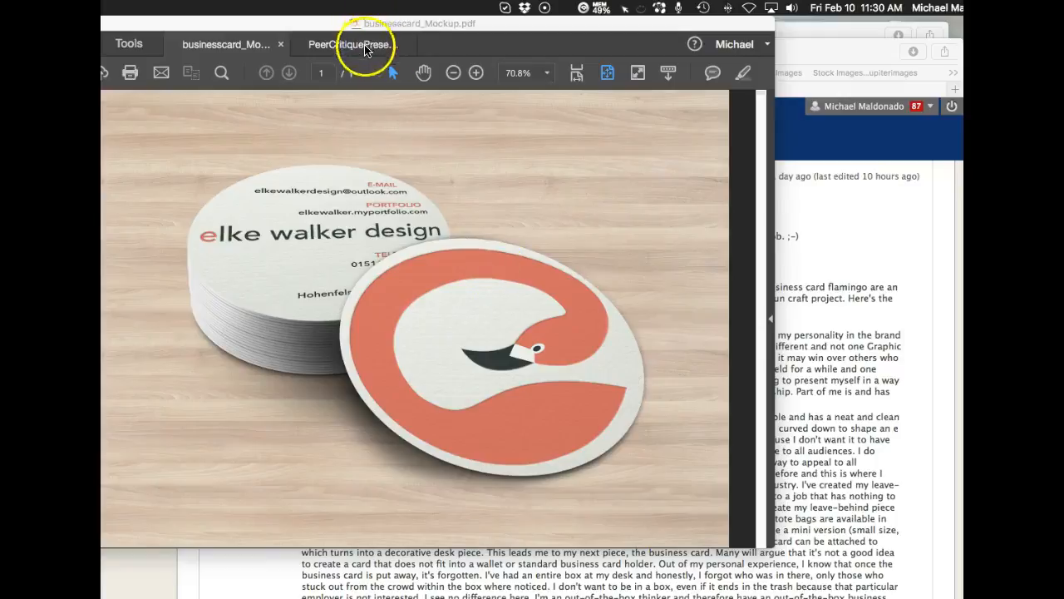
- Bring PeerCritiquePresentation1.pdf to the front, showing page 1 with the flamingo logo
{"action": "left_click", "coordinate": [347, 43]}
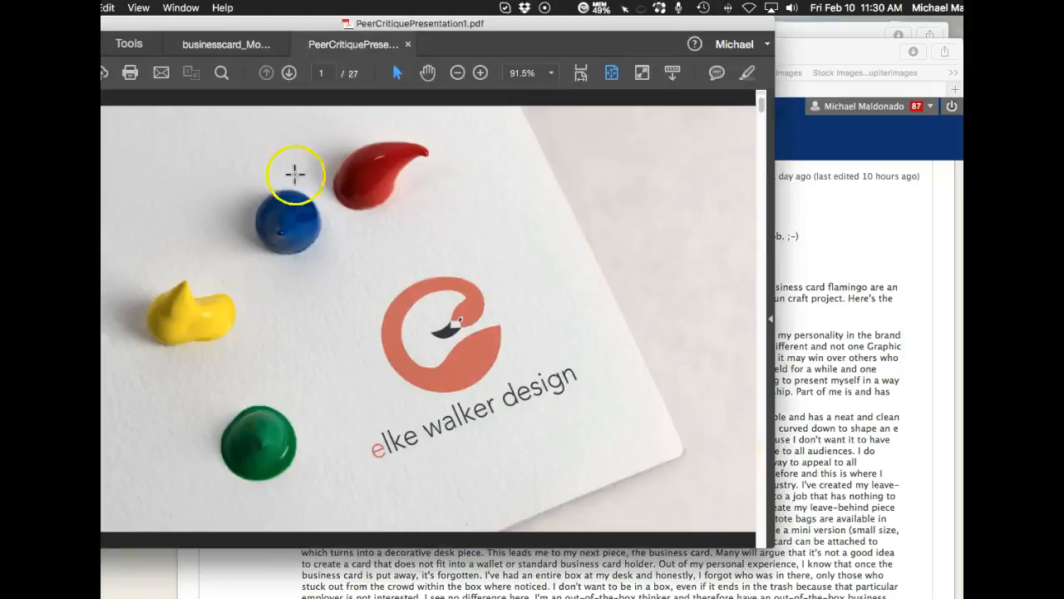
{"action": "mouse_move", "coordinate": [531, 241]}
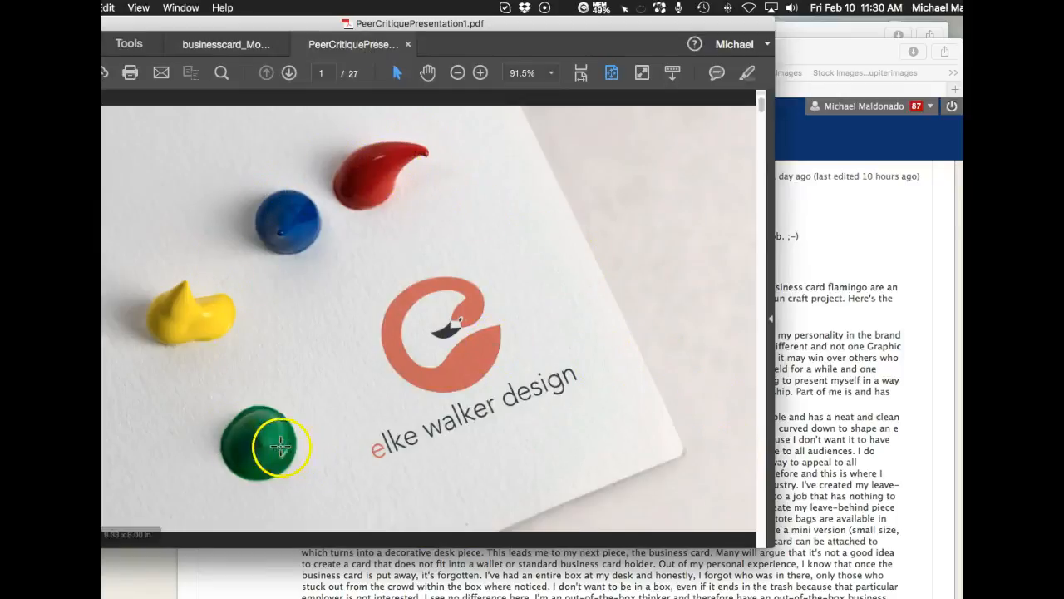
{"action": "mouse_move", "coordinate": [422, 163]}
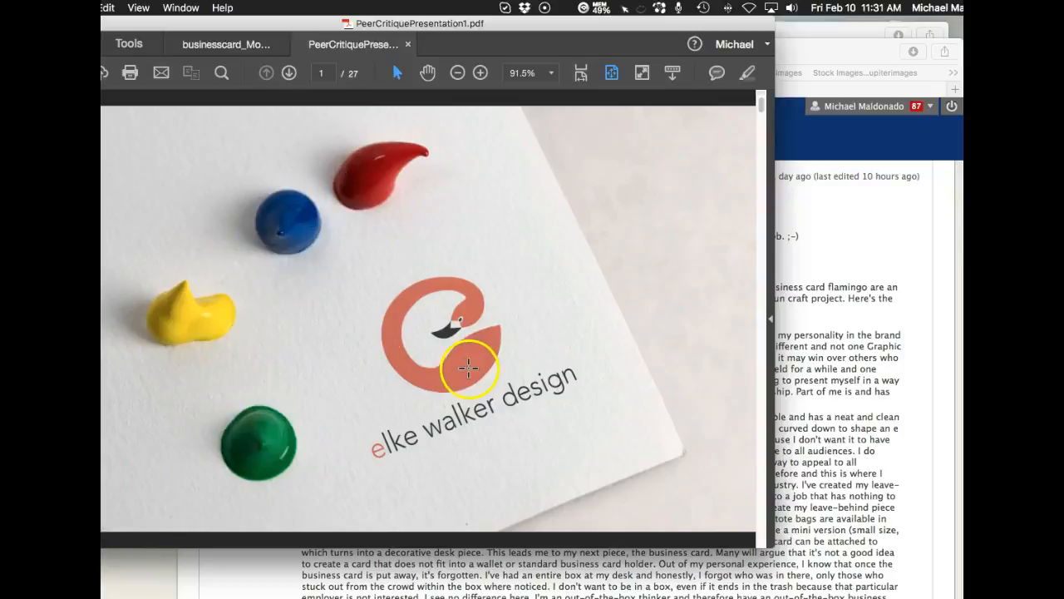
{"action": "mouse_move", "coordinate": [398, 326]}
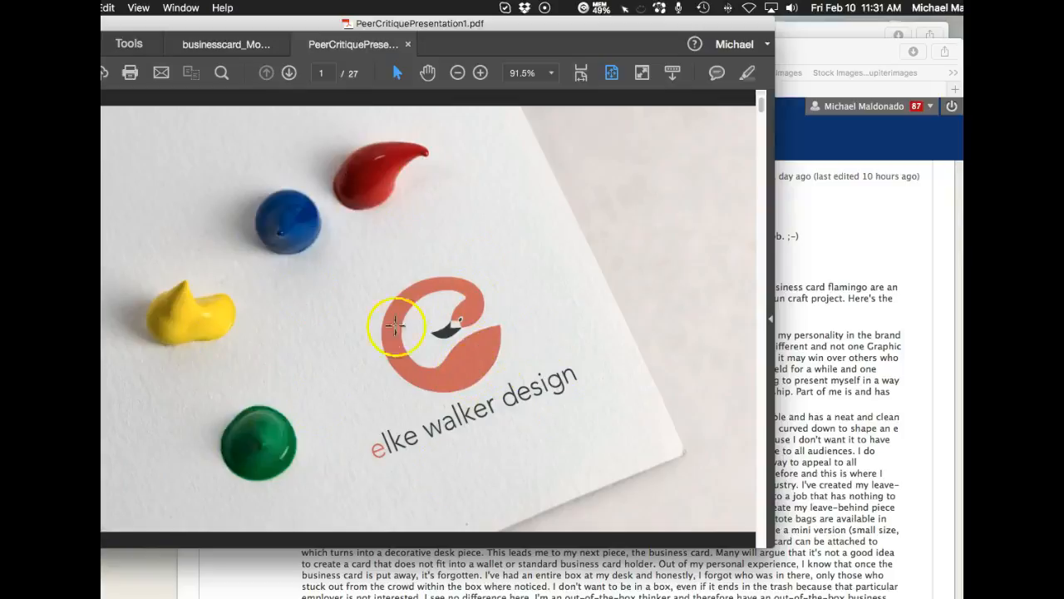
{"action": "mouse_move", "coordinate": [453, 302]}
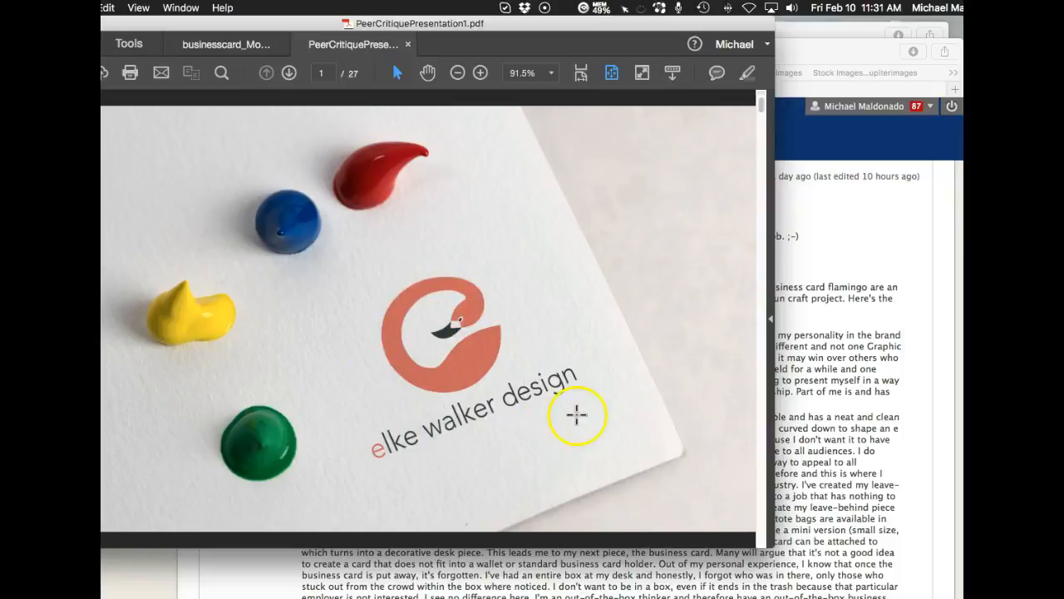
{"action": "mouse_move", "coordinate": [206, 264]}
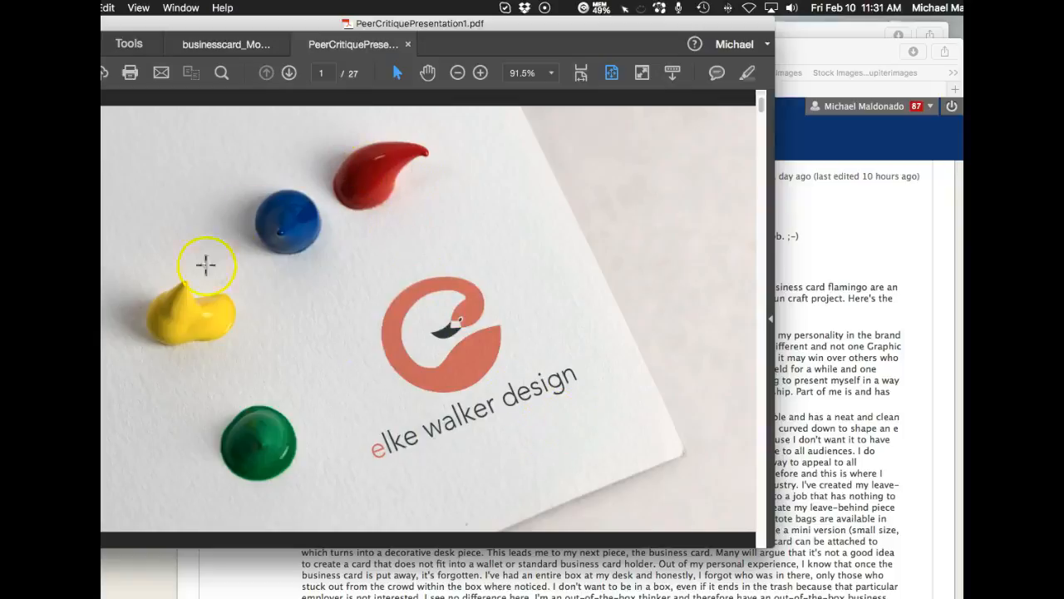
{"action": "mouse_move", "coordinate": [672, 336]}
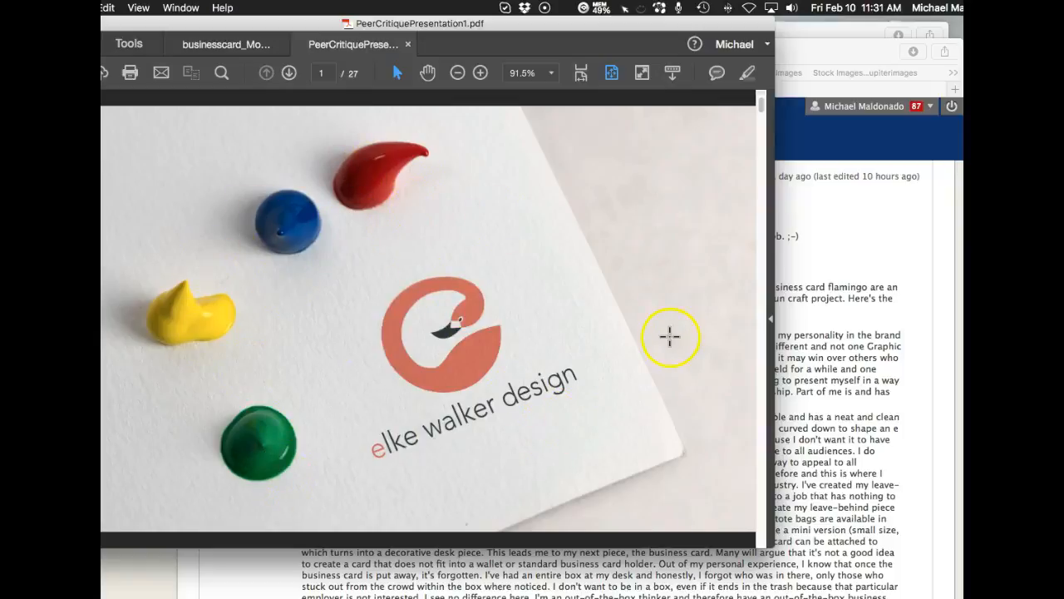
- Review the Business Card Roughs and the business card mockup, landing on page 3's computer-screen mockup
{"action": "left_click", "coordinate": [289, 73]}
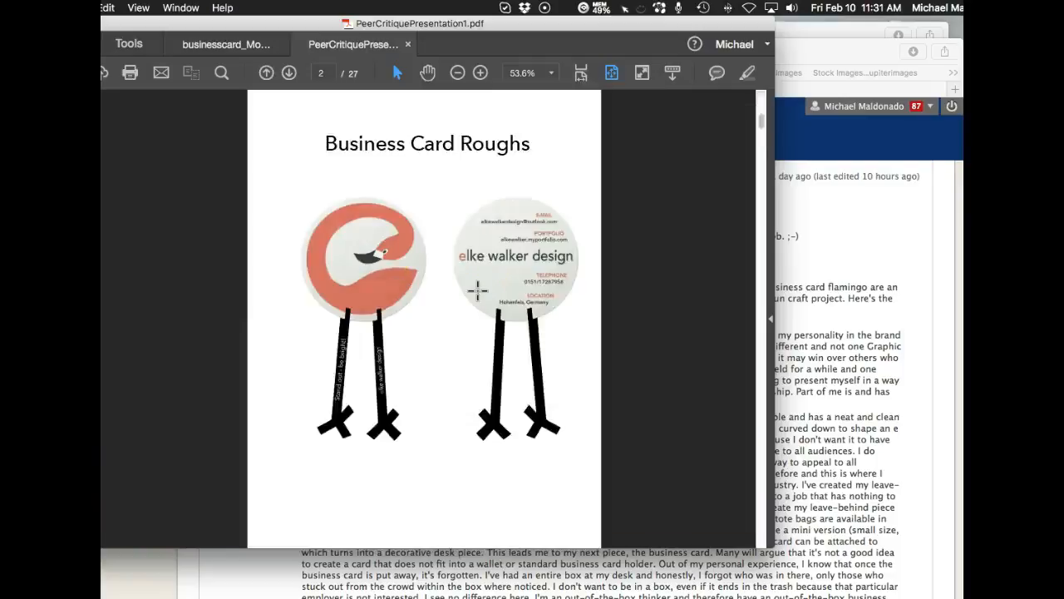
{"action": "left_click", "coordinate": [289, 73]}
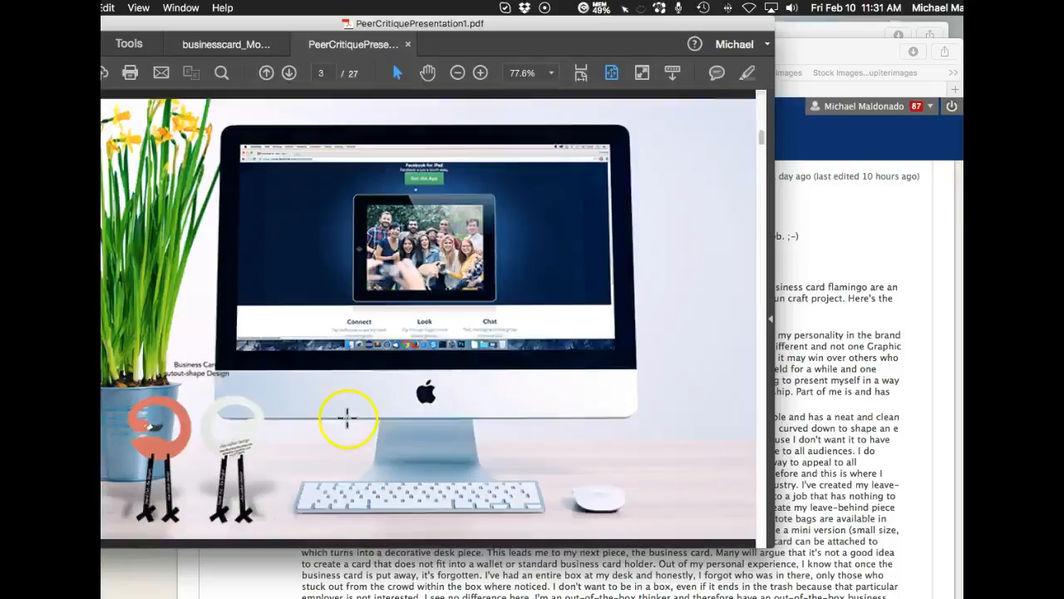
{"action": "left_click", "coordinate": [289, 73]}
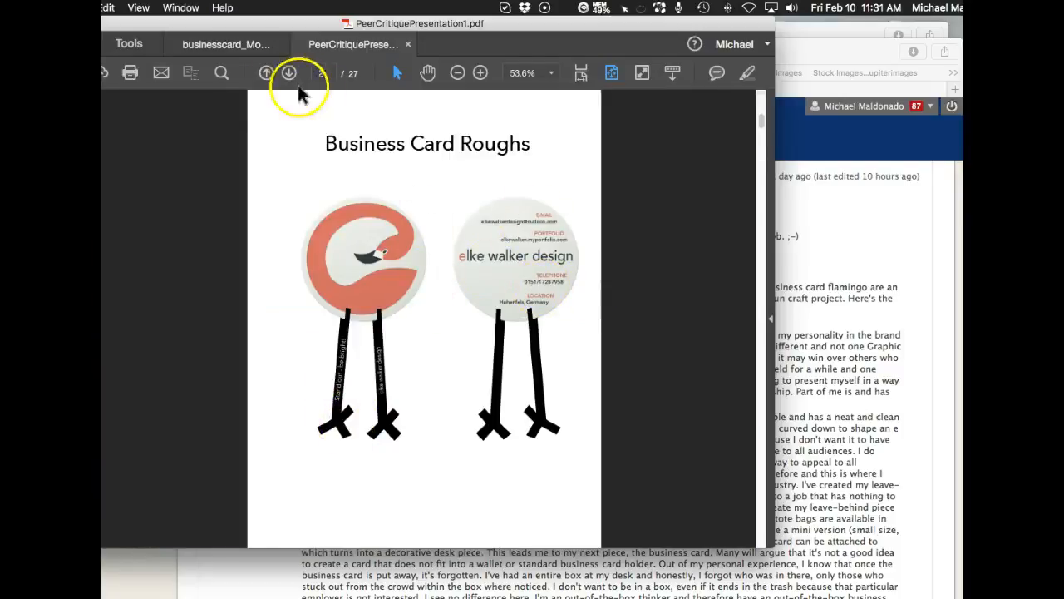
{"action": "left_click", "coordinate": [225, 44]}
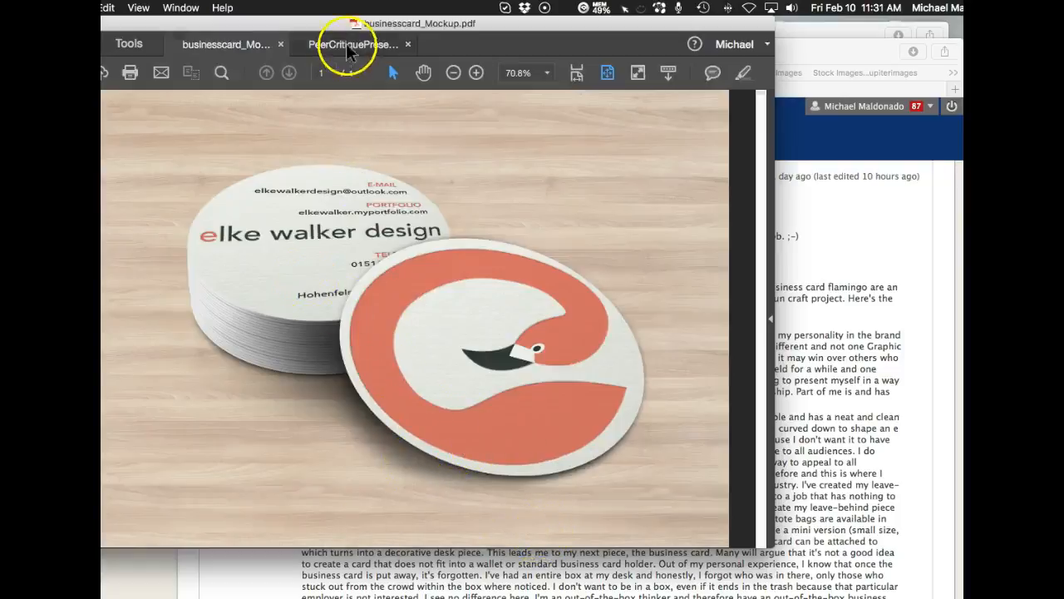
{"action": "left_click", "coordinate": [353, 44]}
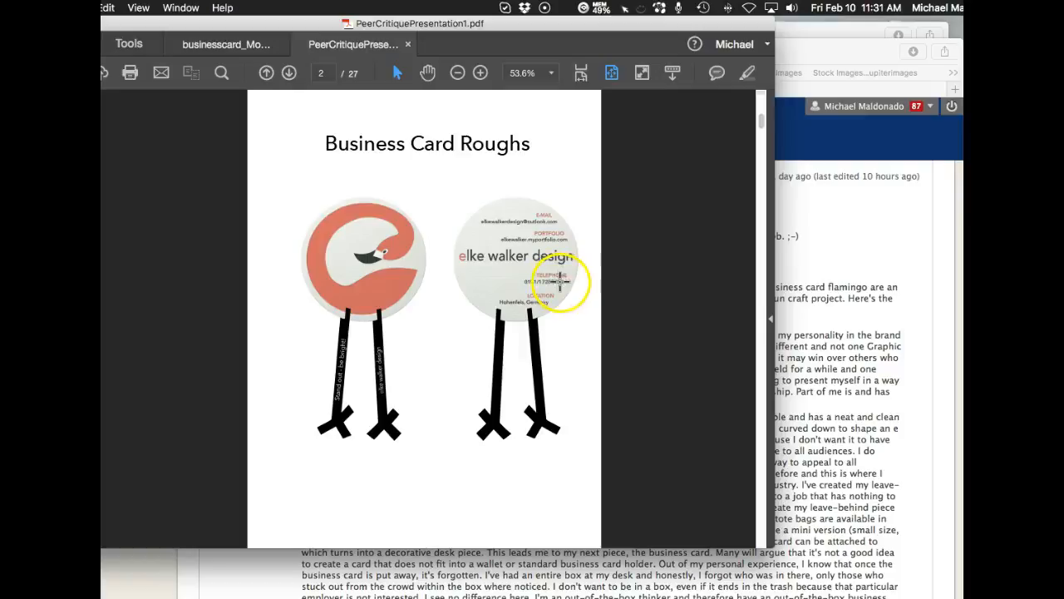
{"action": "left_click", "coordinate": [289, 73]}
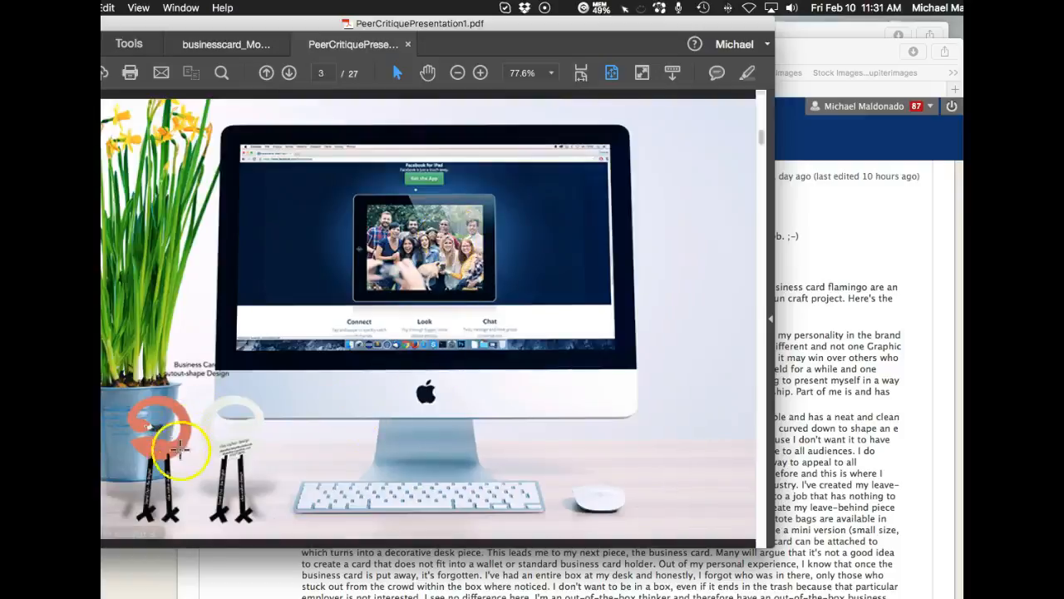
{"action": "mouse_move", "coordinate": [289, 452]}
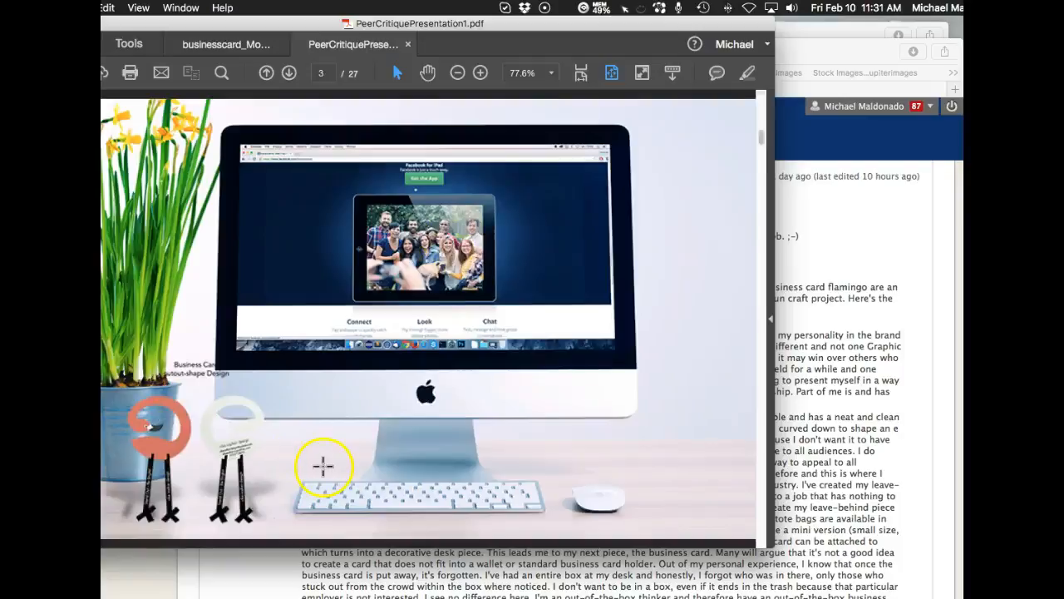
{"action": "mouse_move", "coordinate": [301, 186]}
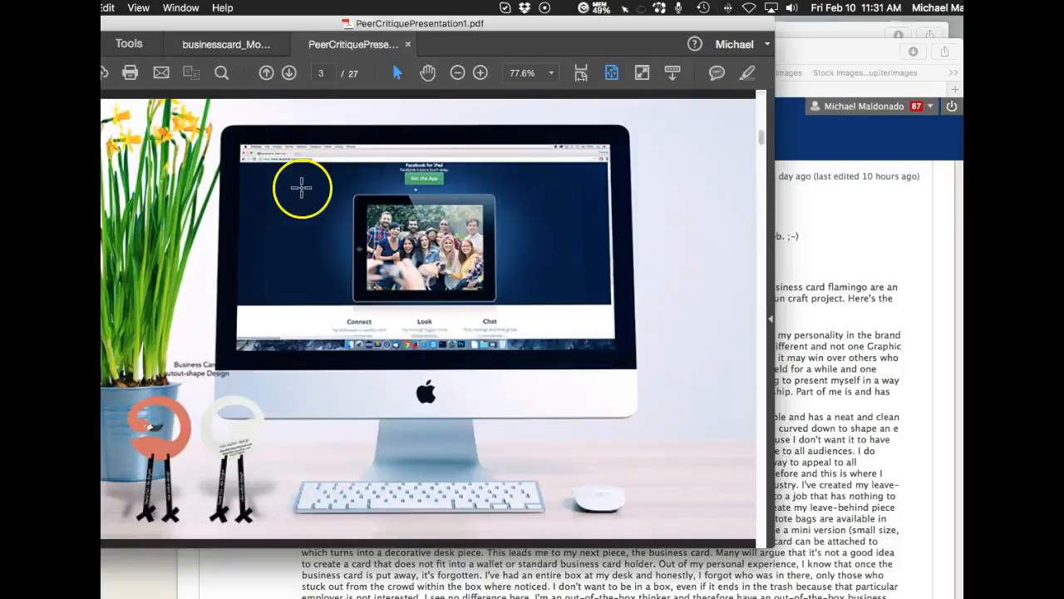
{"action": "mouse_move", "coordinate": [580, 300]}
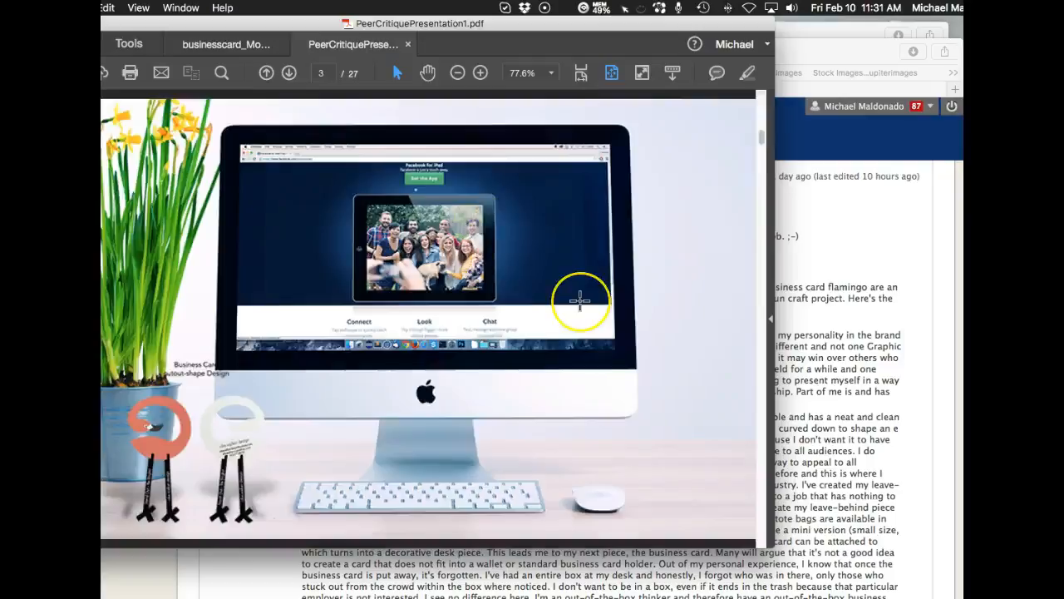
- Page past the cutout-shape design to page 5, the desk scene with the logo on the monitor
{"action": "left_click", "coordinate": [290, 73]}
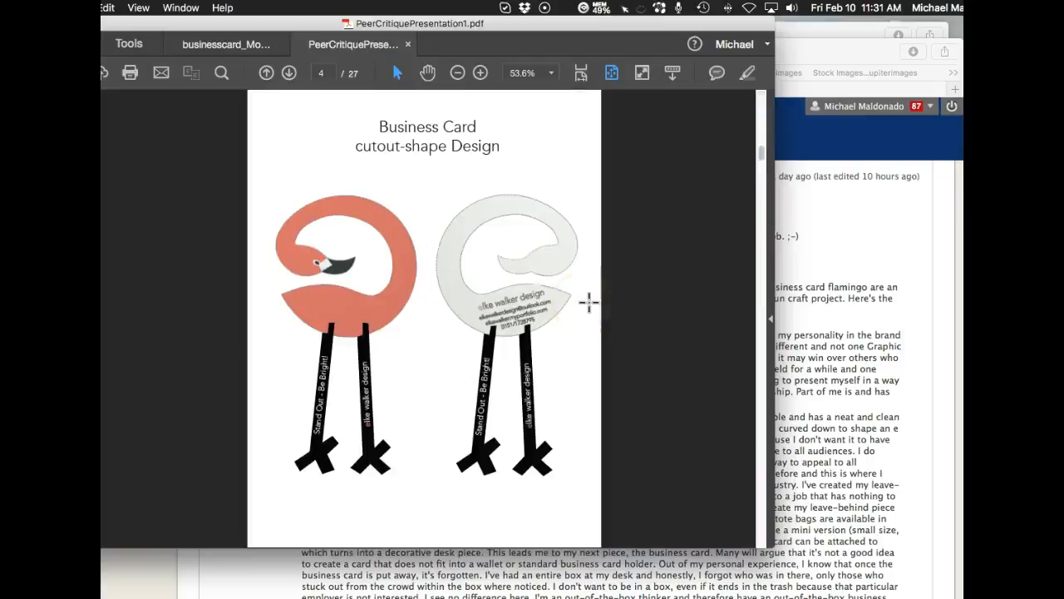
{"action": "mouse_move", "coordinate": [522, 416]}
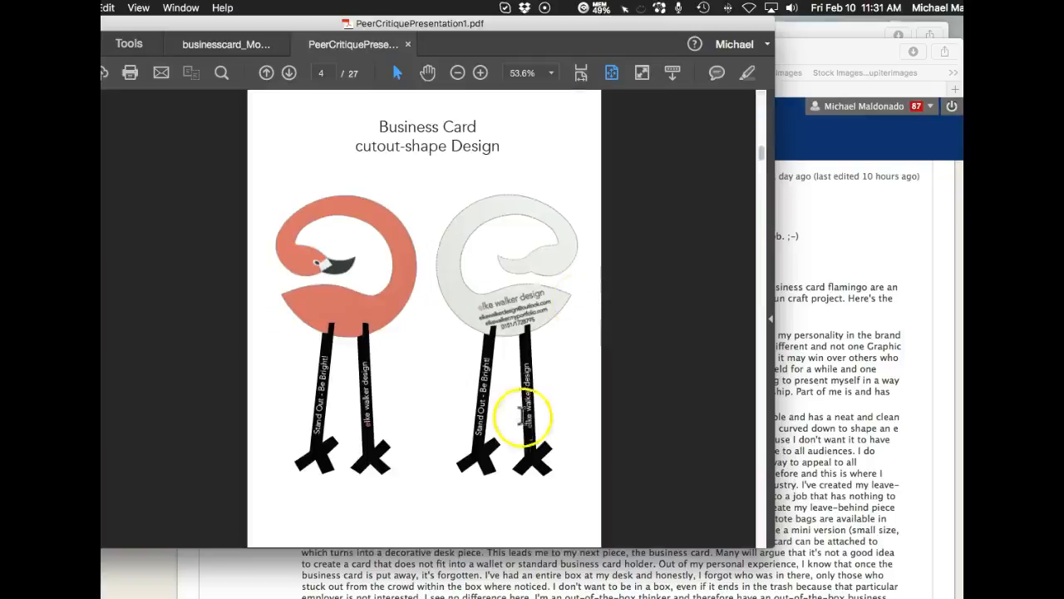
{"action": "left_click", "coordinate": [289, 73]}
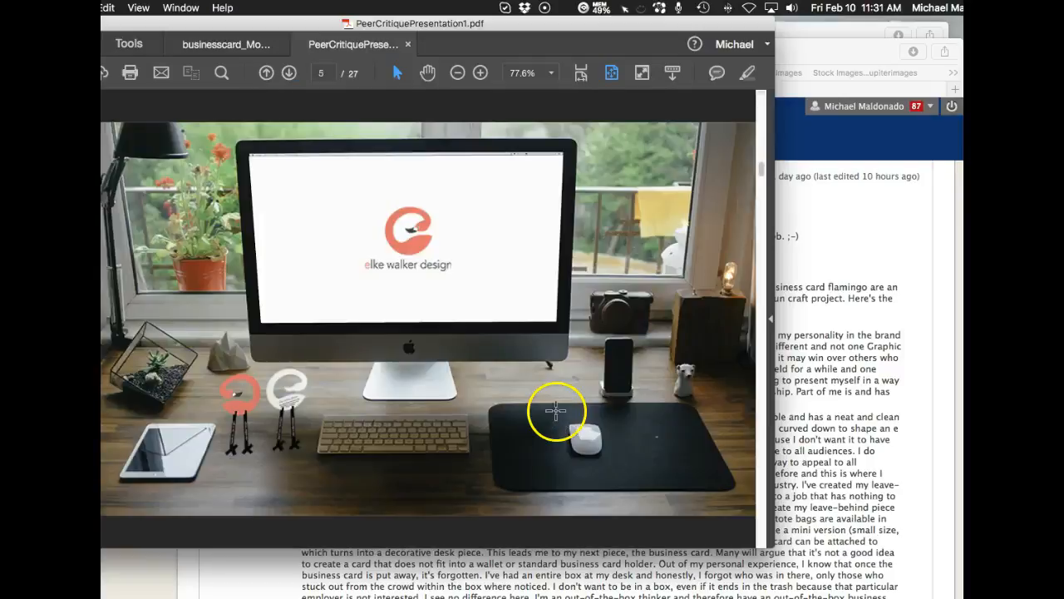
{"action": "mouse_move", "coordinate": [331, 401]}
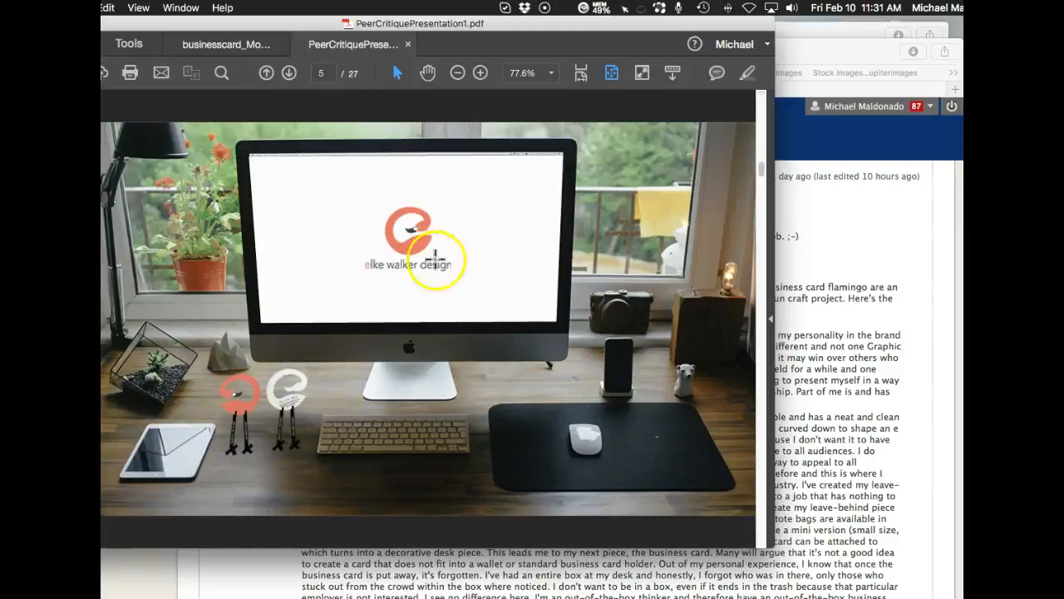
{"action": "left_click", "coordinate": [289, 73]}
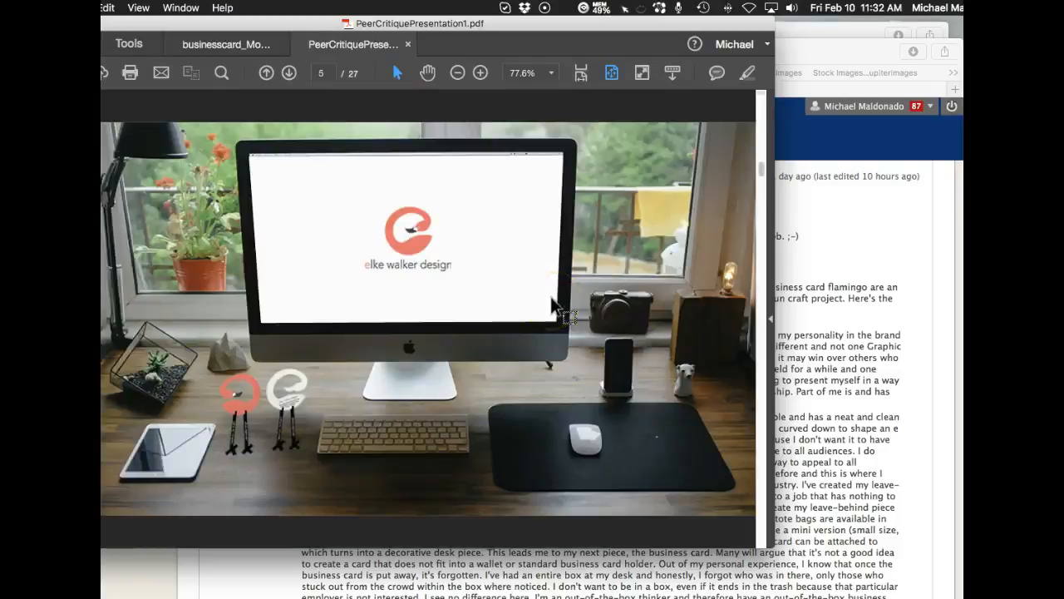
- Flip between the desk scene and the letterhead, settling on page 6 with the flamingo letterhead
{"action": "left_click", "coordinate": [289, 73]}
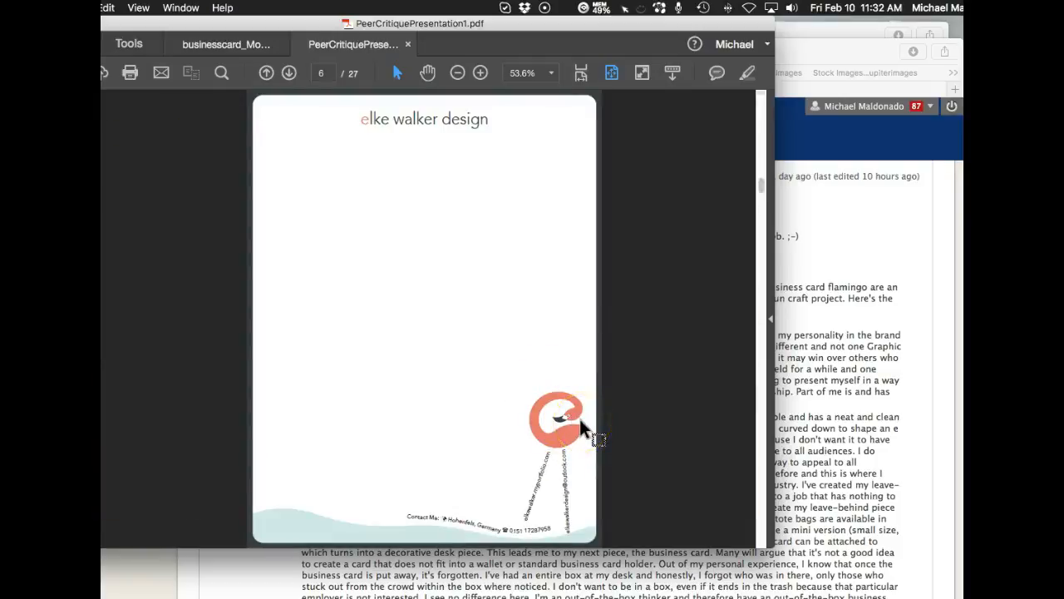
{"action": "left_click", "coordinate": [266, 73]}
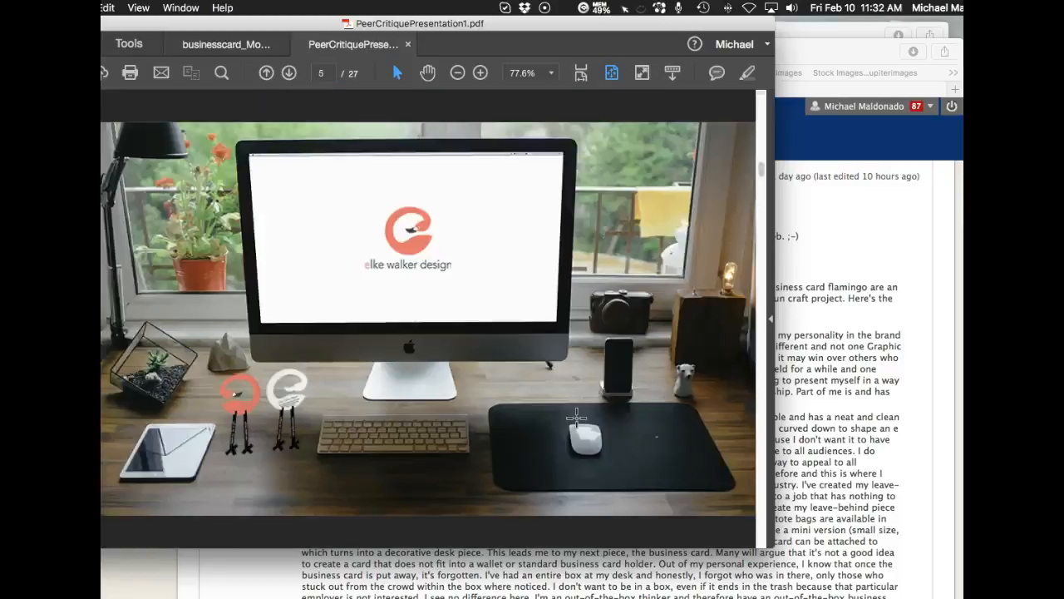
{"action": "left_click", "coordinate": [289, 74]}
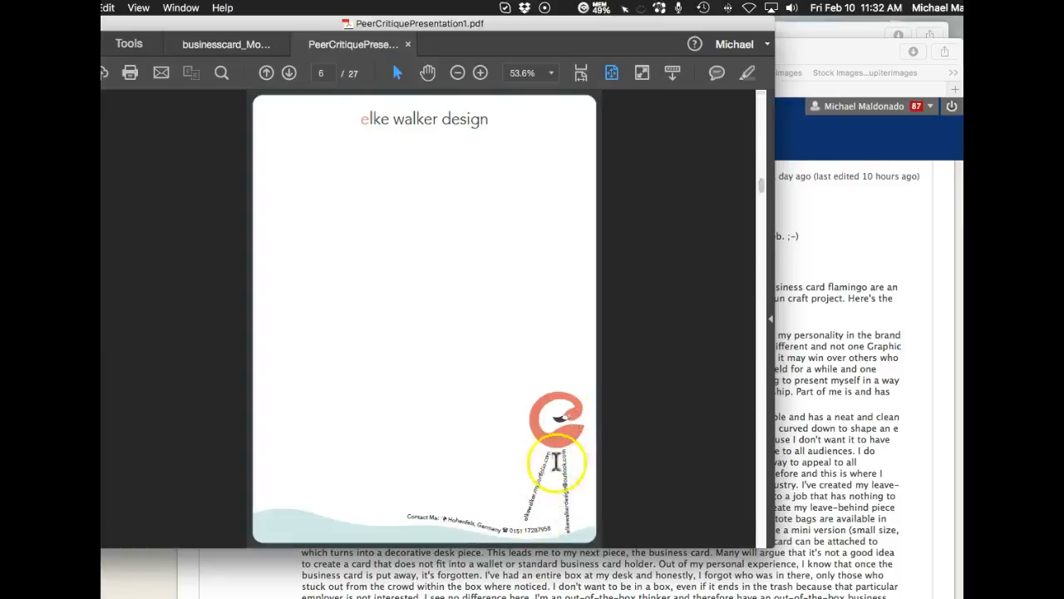
{"action": "left_click_drag", "start_coordinate": [557, 462], "coordinate": [562, 429]}
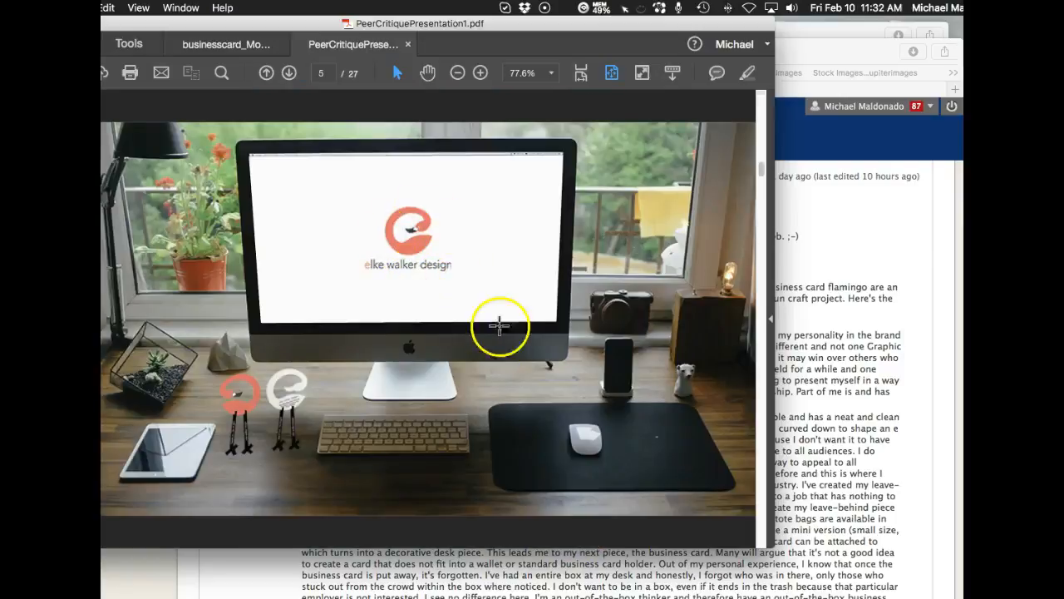
{"action": "left_click", "coordinate": [290, 73]}
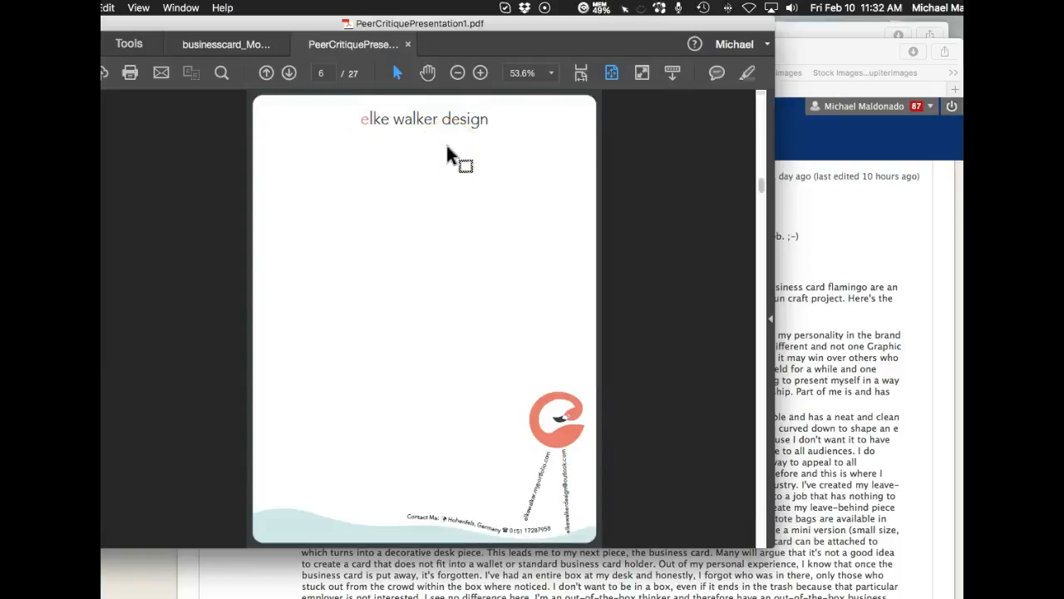
{"action": "mouse_move", "coordinate": [280, 529]}
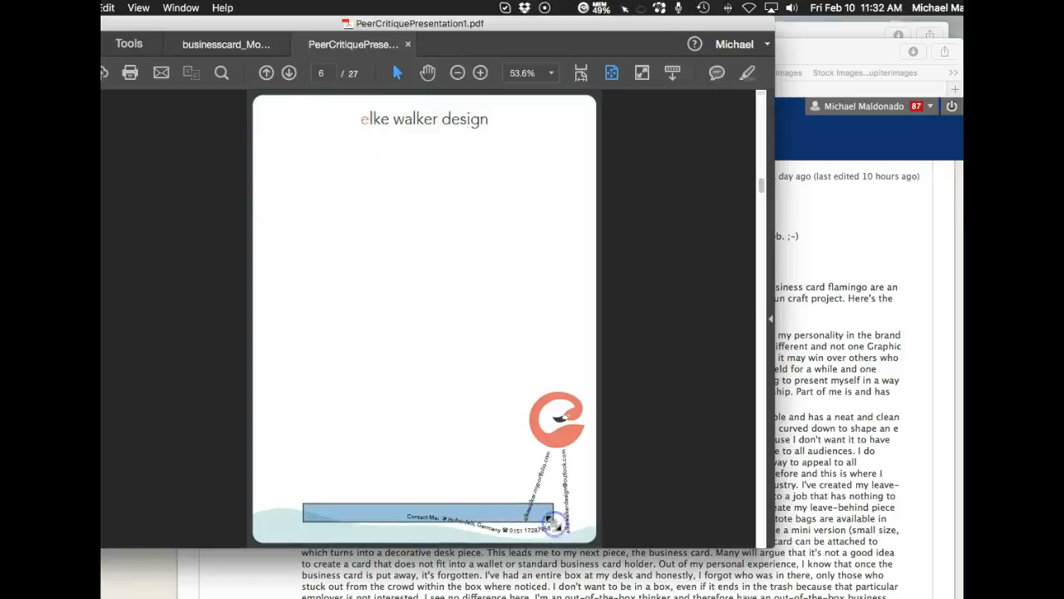
{"action": "mouse_move", "coordinate": [628, 491]}
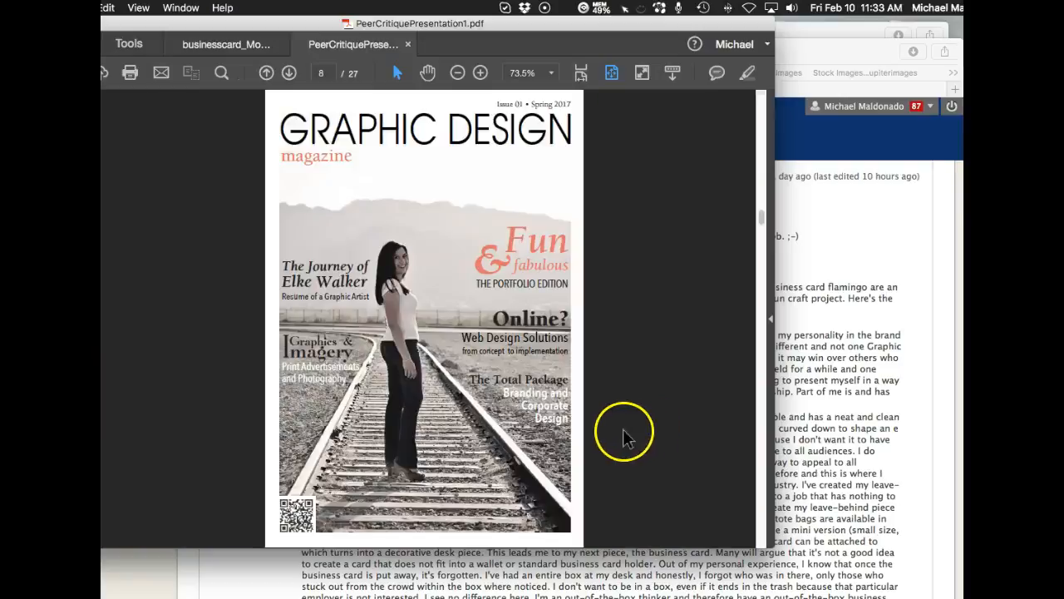
{"action": "mouse_move", "coordinate": [602, 457]}
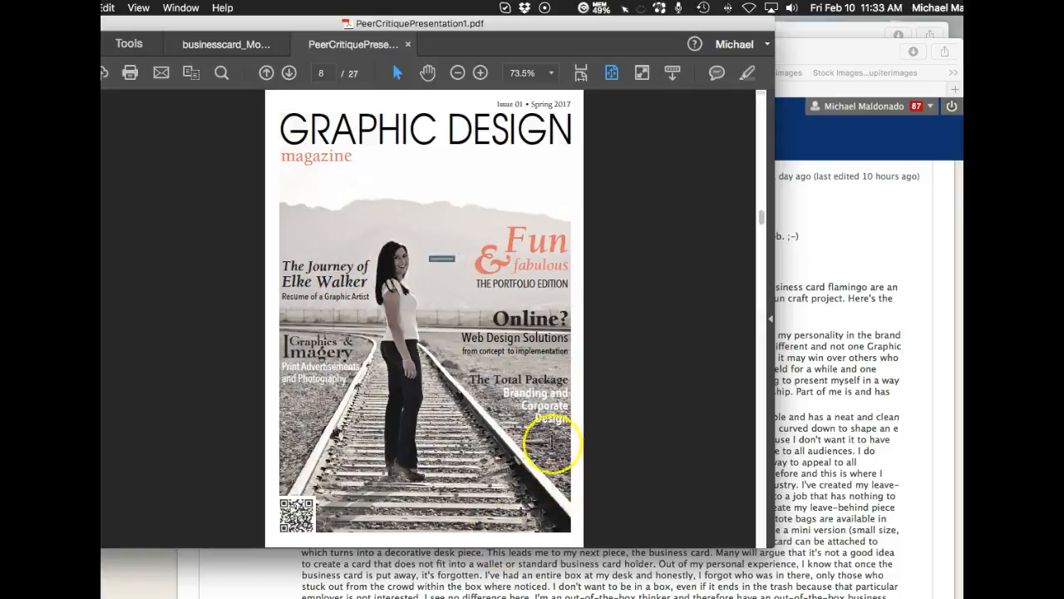
{"action": "mouse_move", "coordinate": [280, 429]}
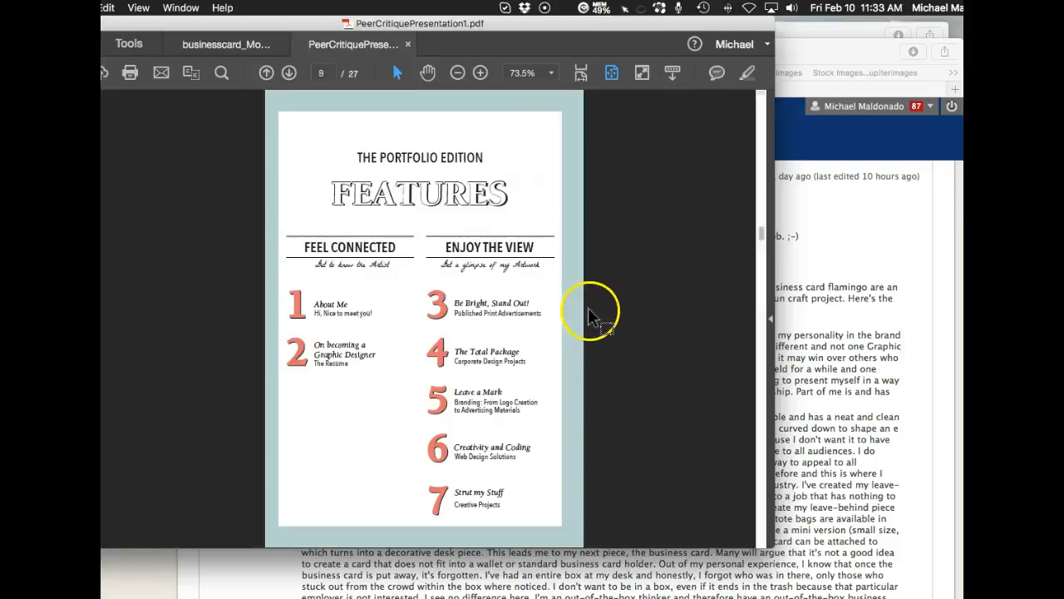
- Move from the HELLO introduction down to page 12, the resume page
{"action": "left_click", "coordinate": [290, 74]}
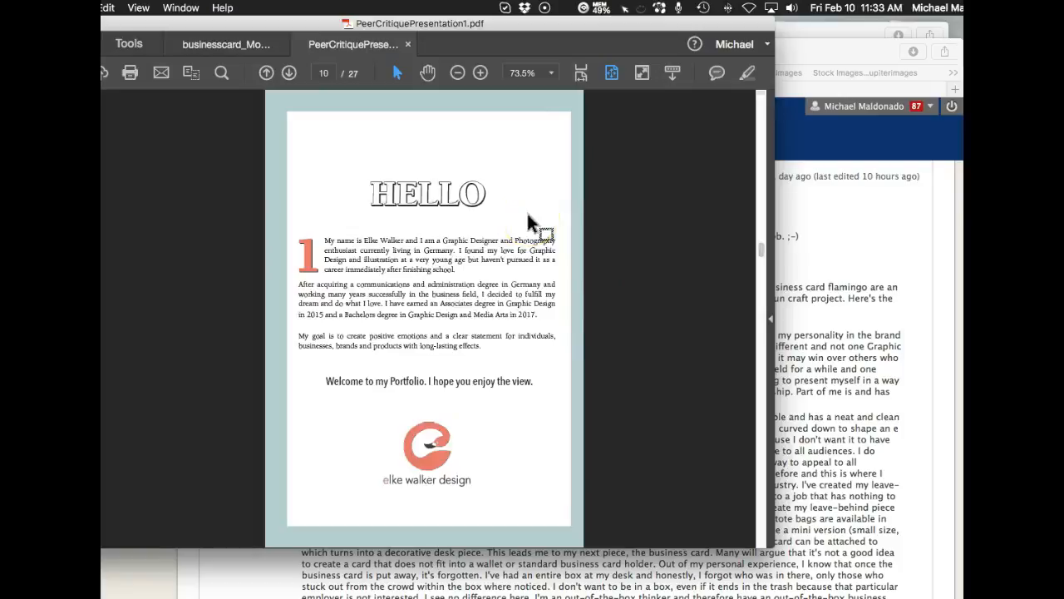
{"action": "mouse_move", "coordinate": [535, 225]}
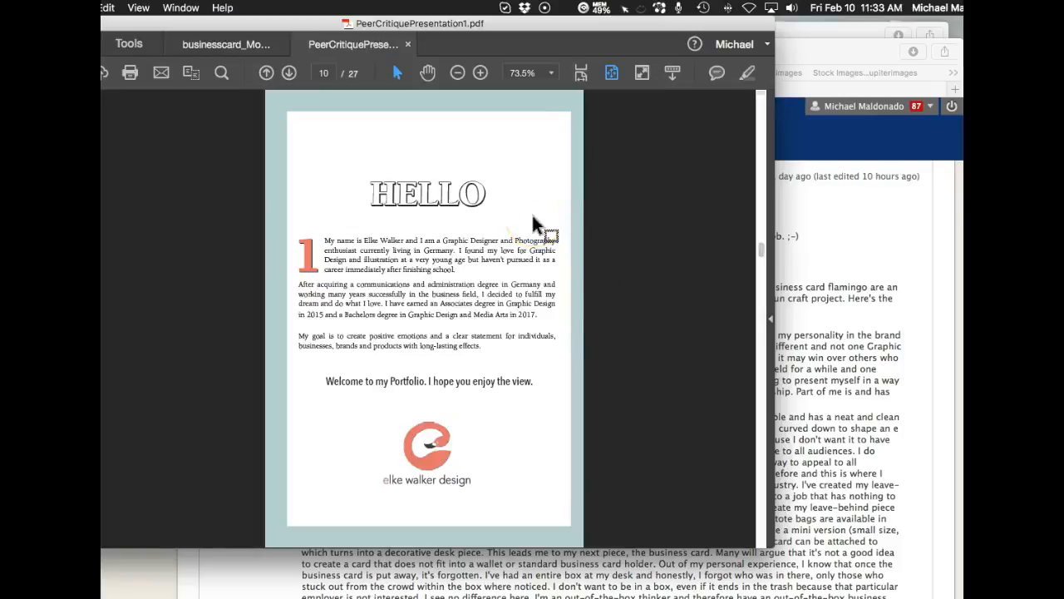
{"action": "scroll", "scroll_direction": "down", "scroll_amount": 3}
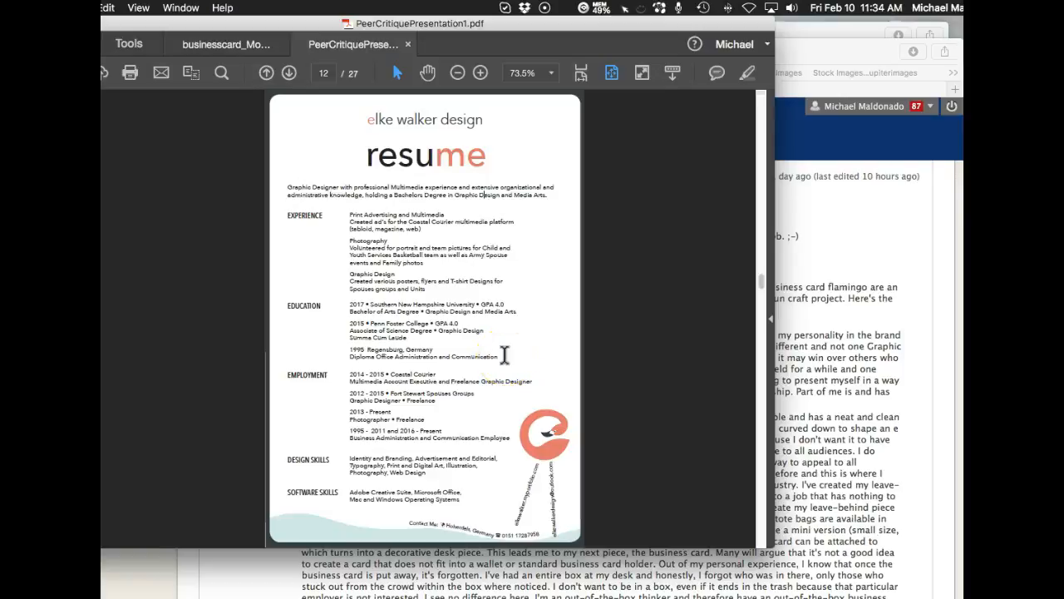
{"action": "mouse_move", "coordinate": [509, 356]}
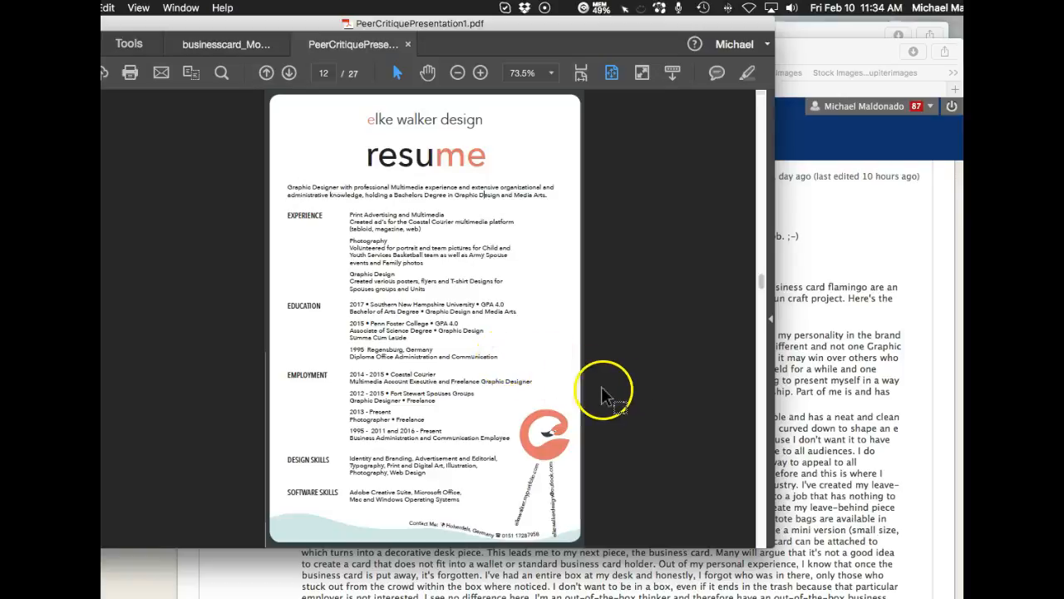
- Advance to page 14, the Magazine Ads page with coffee and energy-saving ads
{"action": "left_click", "coordinate": [289, 74]}
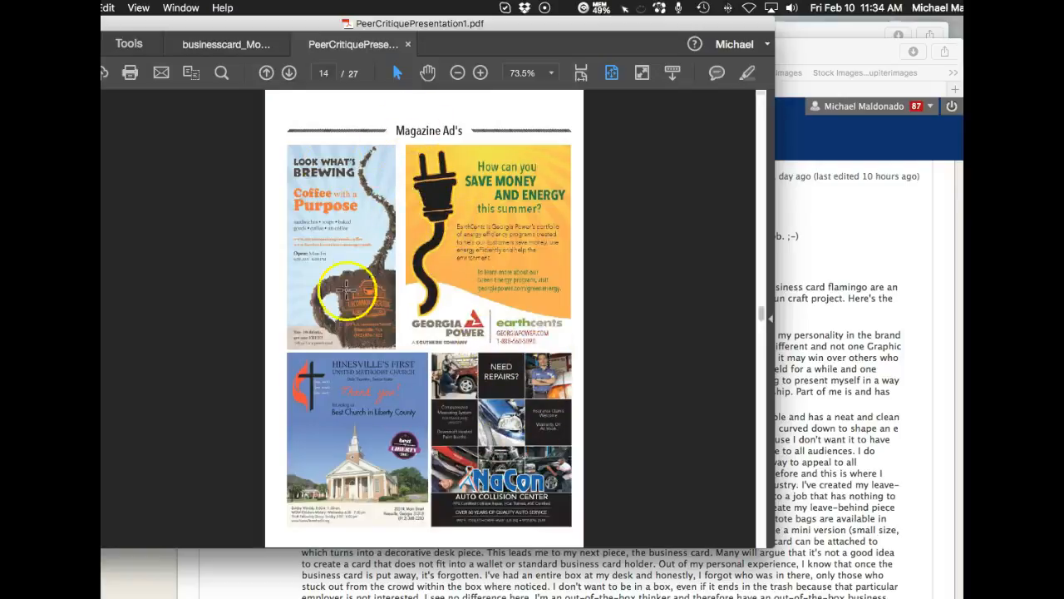
{"action": "mouse_move", "coordinate": [498, 269]}
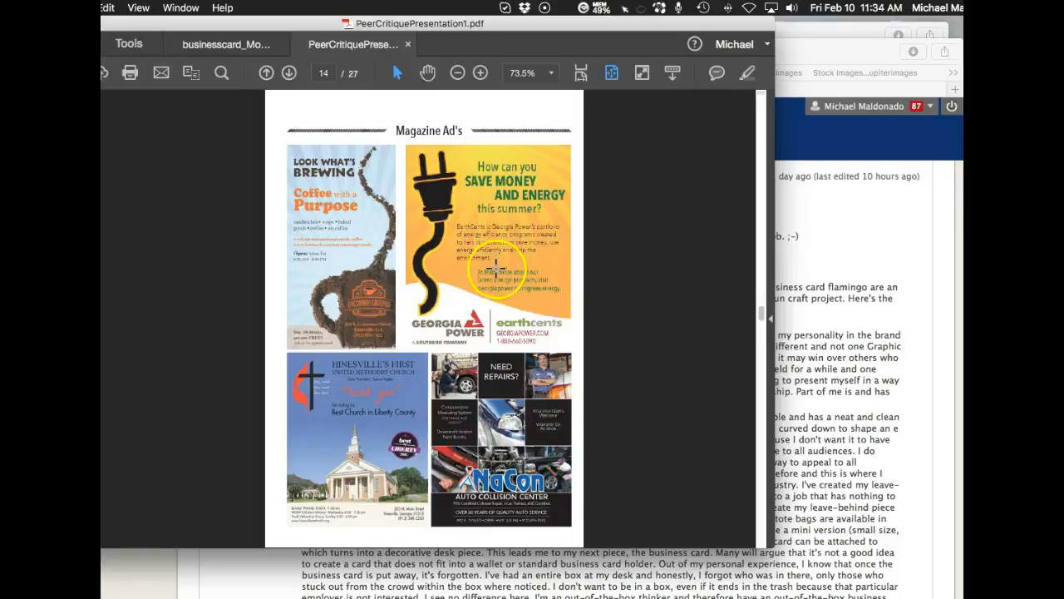
- Page through the Pasta Amore Project trifold to the chapter 5 Branding divider
{"action": "left_click", "coordinate": [289, 74]}
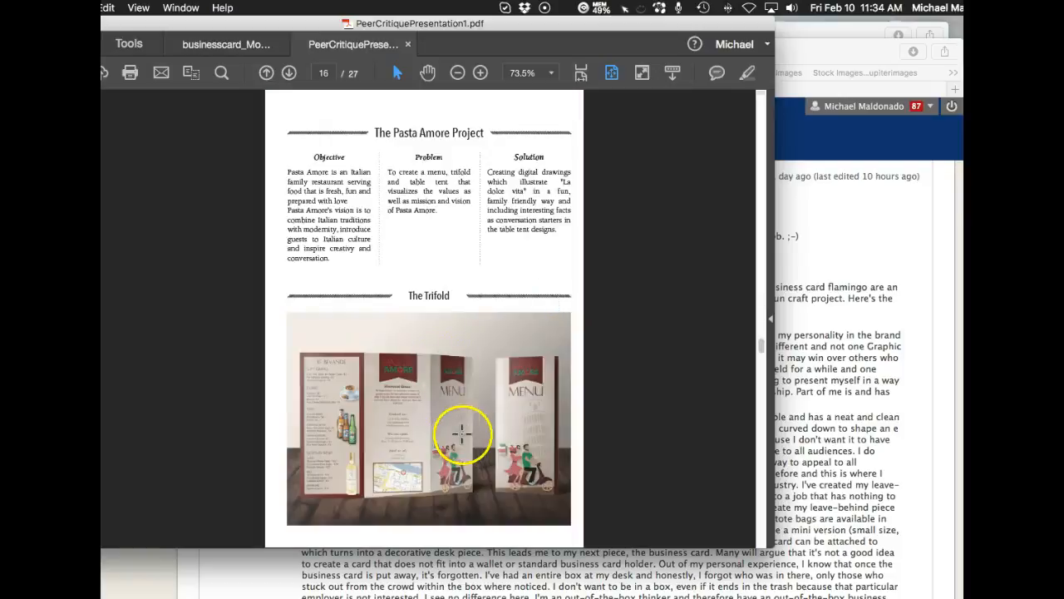
{"action": "mouse_move", "coordinate": [545, 492]}
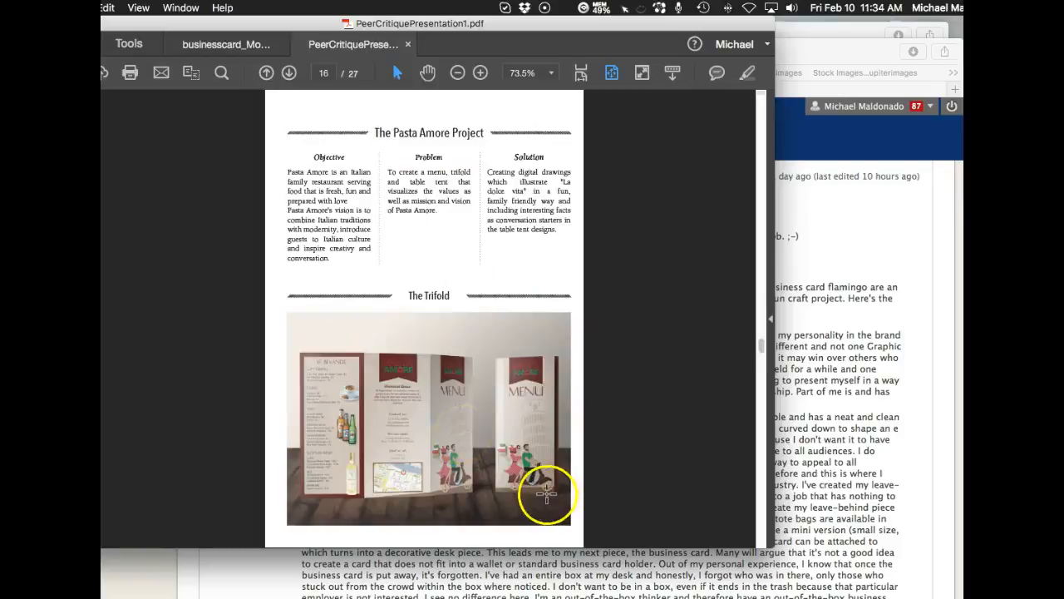
{"action": "mouse_move", "coordinate": [469, 243]}
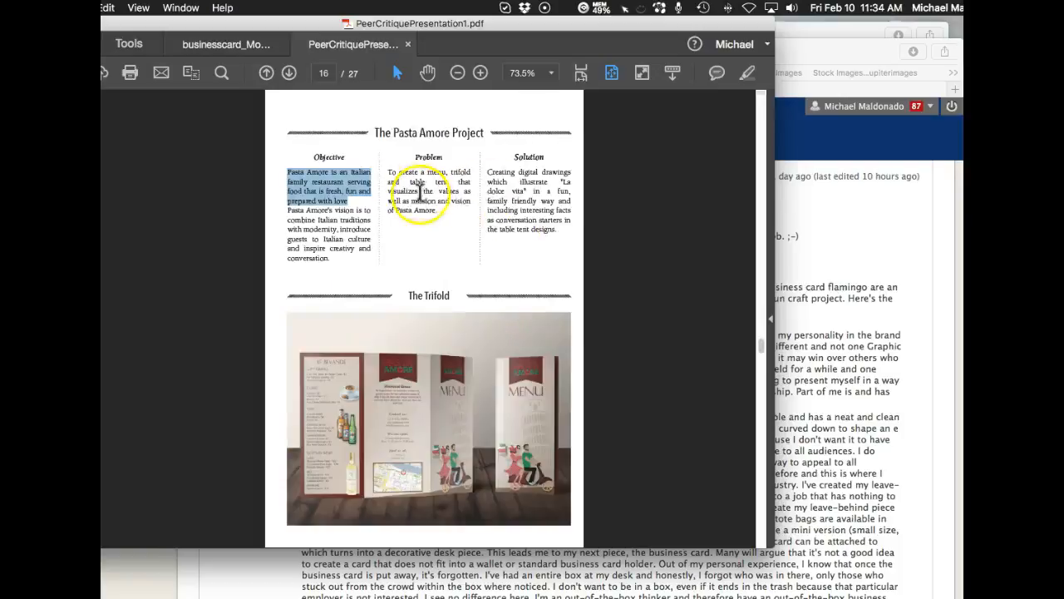
{"action": "left_click", "coordinate": [290, 73]}
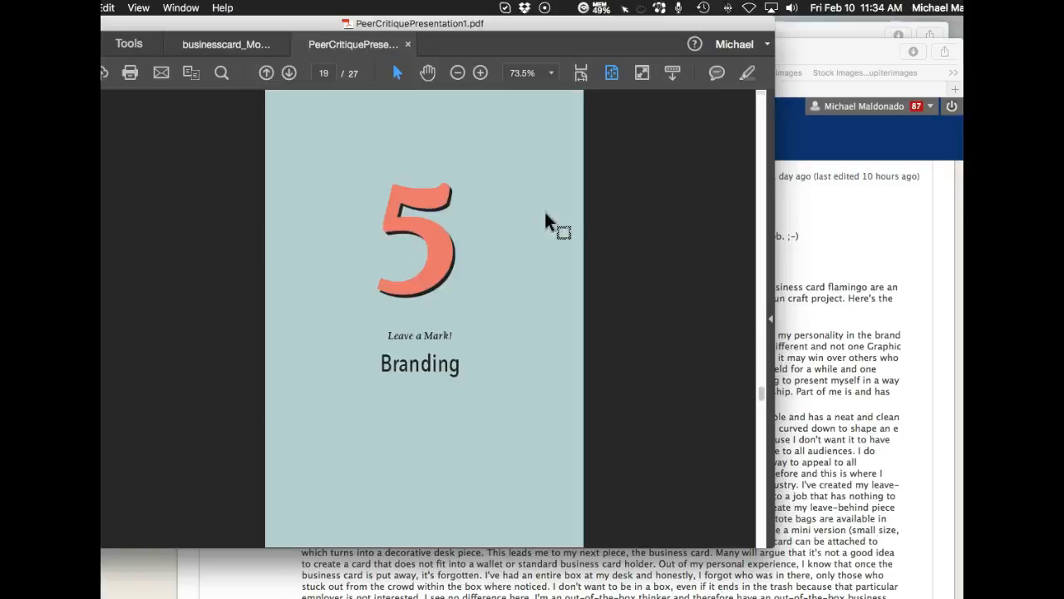
- Revisit The Table Tent page and return to The Menu page with the Pasta Amore menu mockups
{"action": "left_click", "coordinate": [266, 73]}
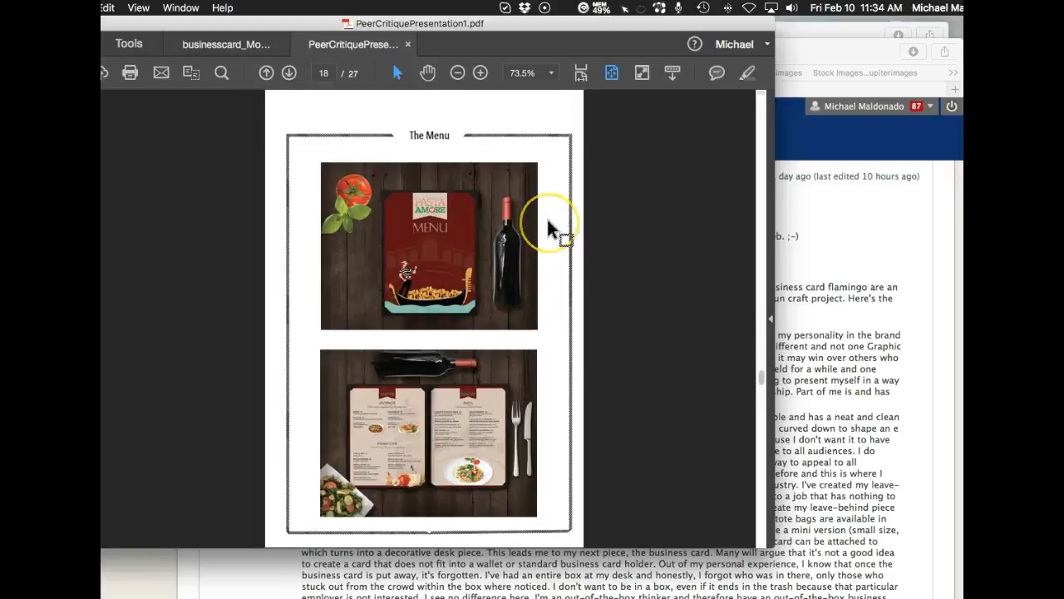
{"action": "left_click", "coordinate": [266, 74]}
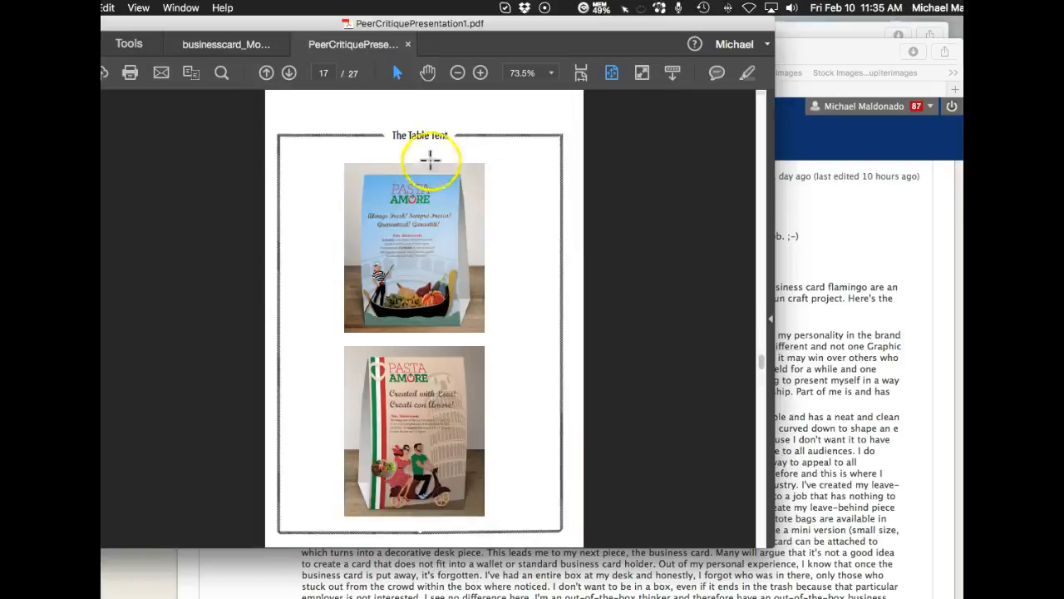
{"action": "mouse_move", "coordinate": [597, 459]}
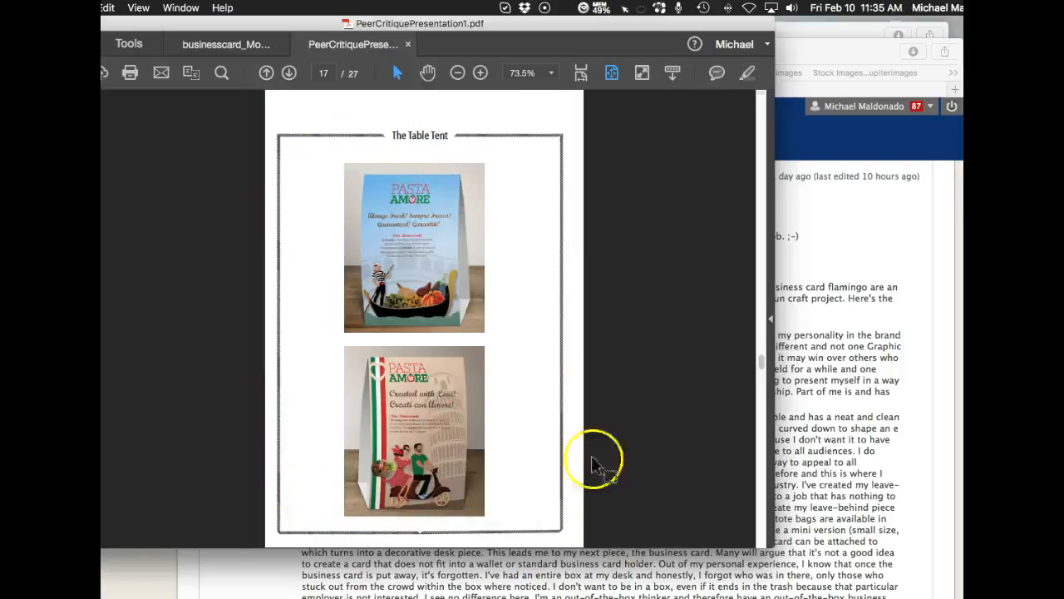
{"action": "mouse_move", "coordinate": [341, 229]}
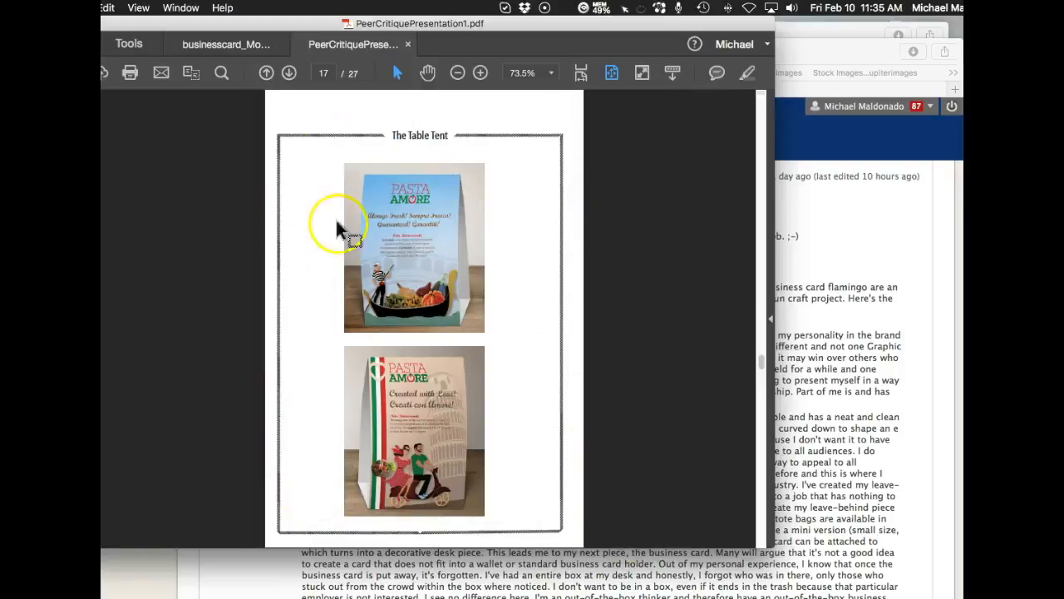
{"action": "mouse_move", "coordinate": [724, 86]}
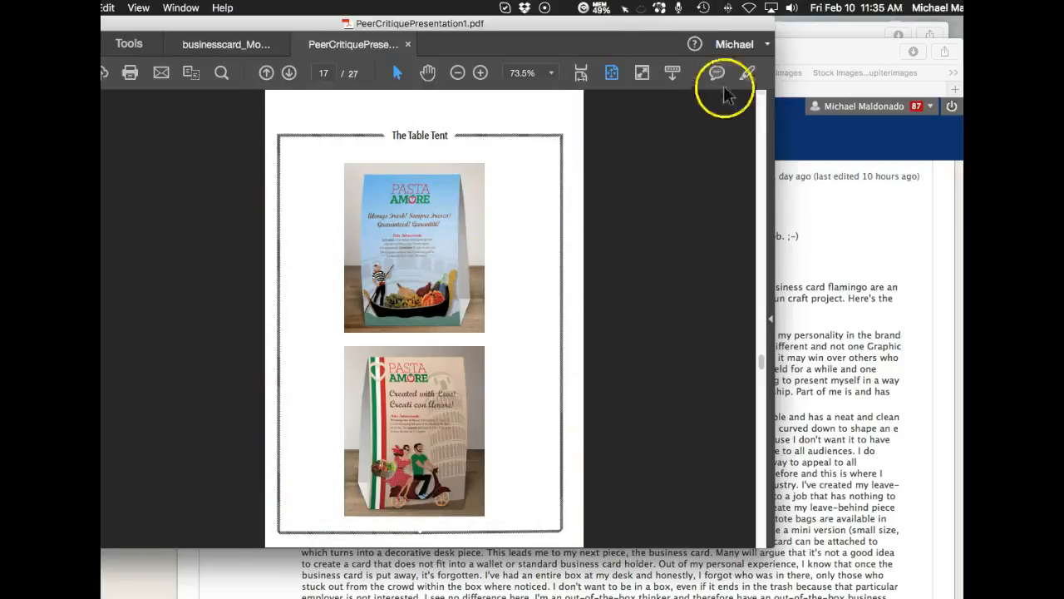
{"action": "left_click", "coordinate": [717, 73]}
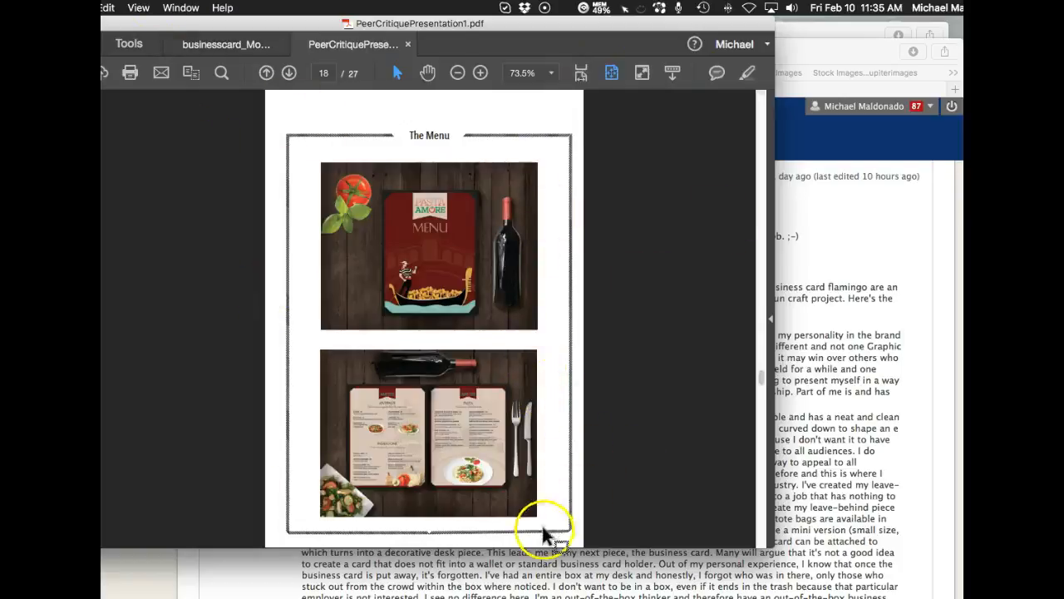
{"action": "mouse_move", "coordinate": [582, 499]}
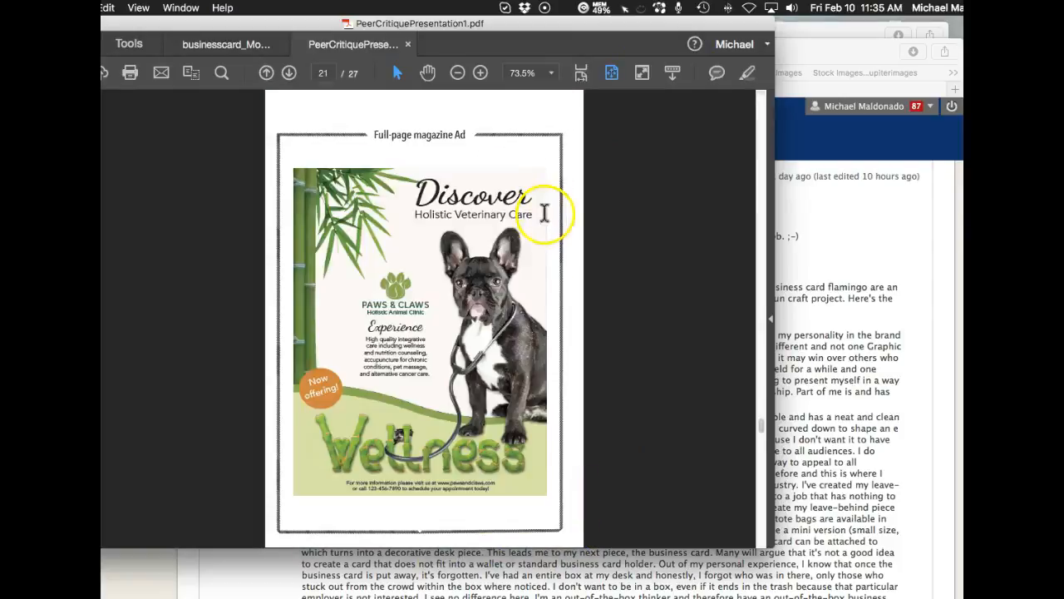
- Glance back at the Pasta Amore Web Project page, then reach page 26's poster collage
{"action": "scroll", "scroll_direction": "up", "scroll_amount": 3}
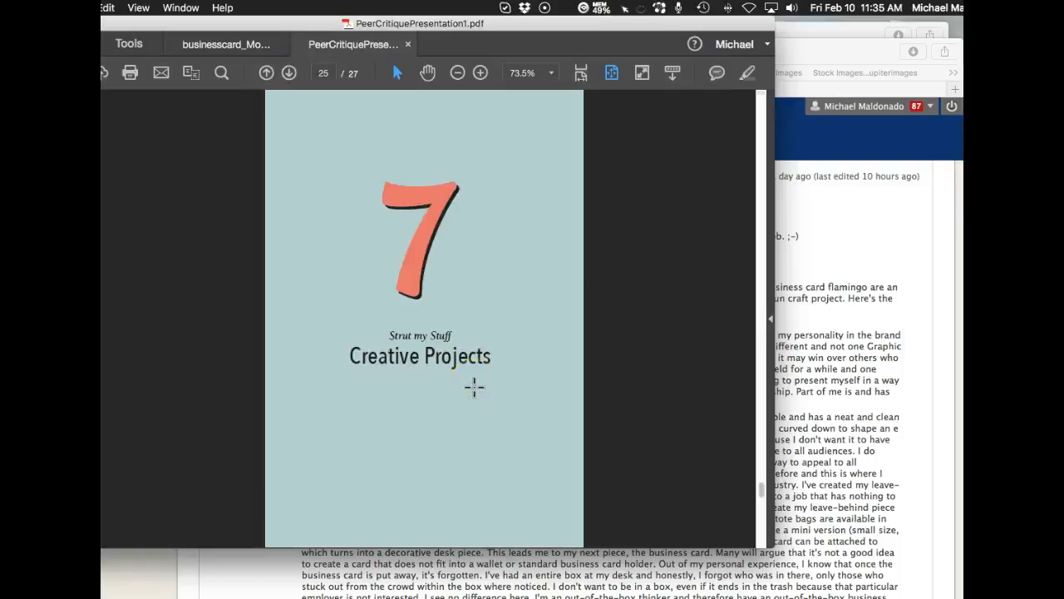
{"action": "left_click", "coordinate": [266, 73]}
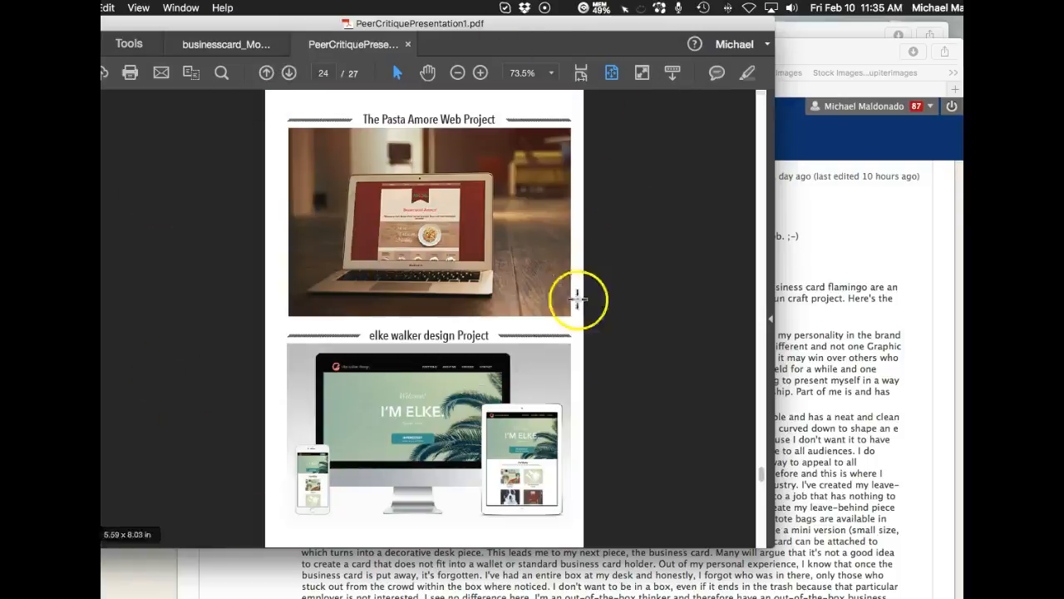
{"action": "left_click", "coordinate": [289, 74]}
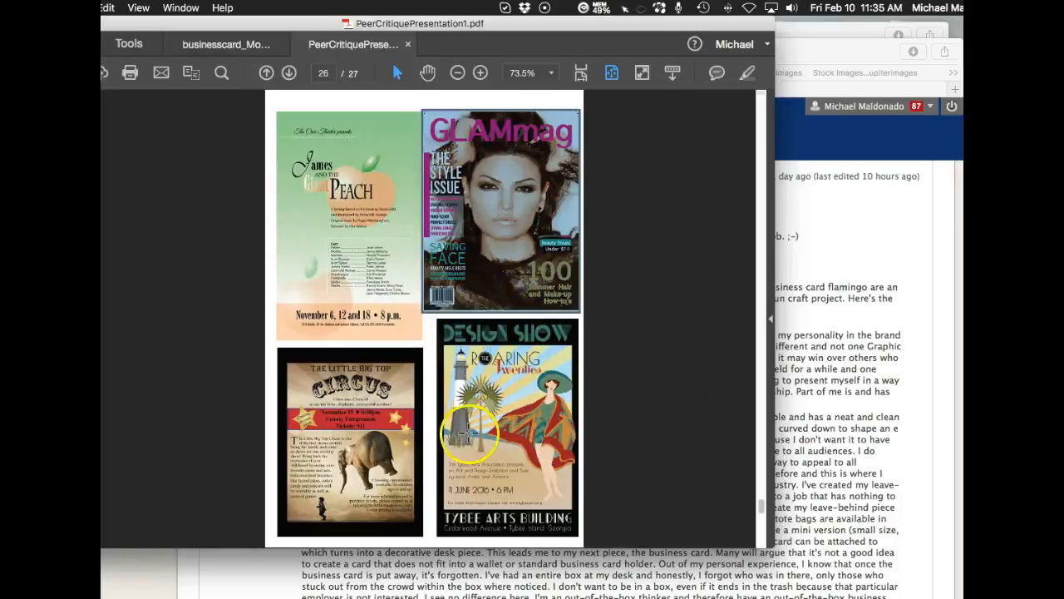
- Advance to the final page 27, the Thanks page with the railway-tracks photo
{"action": "left_click", "coordinate": [290, 73]}
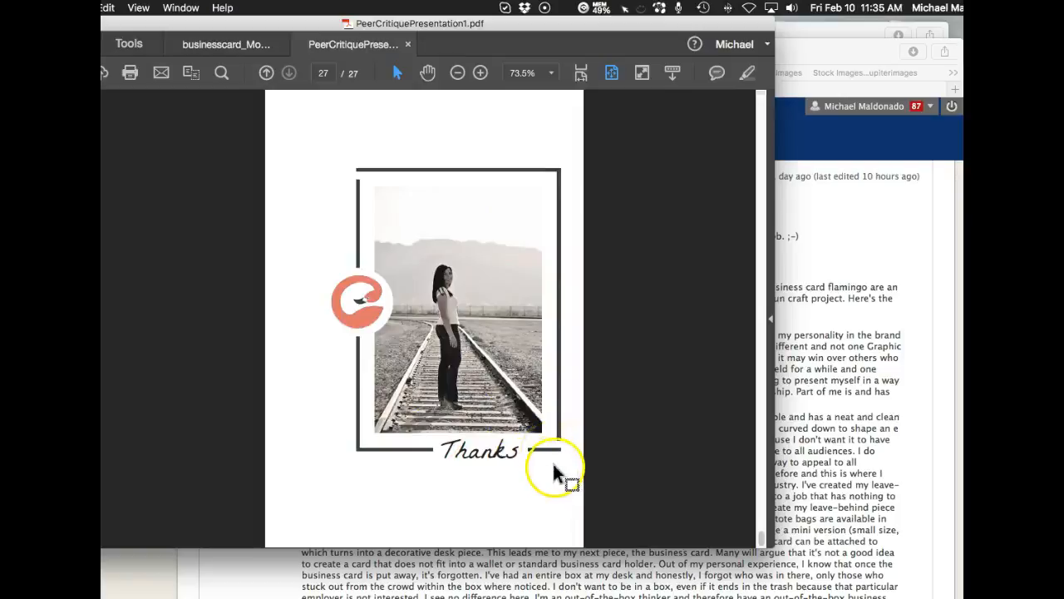
{"action": "mouse_move", "coordinate": [362, 366]}
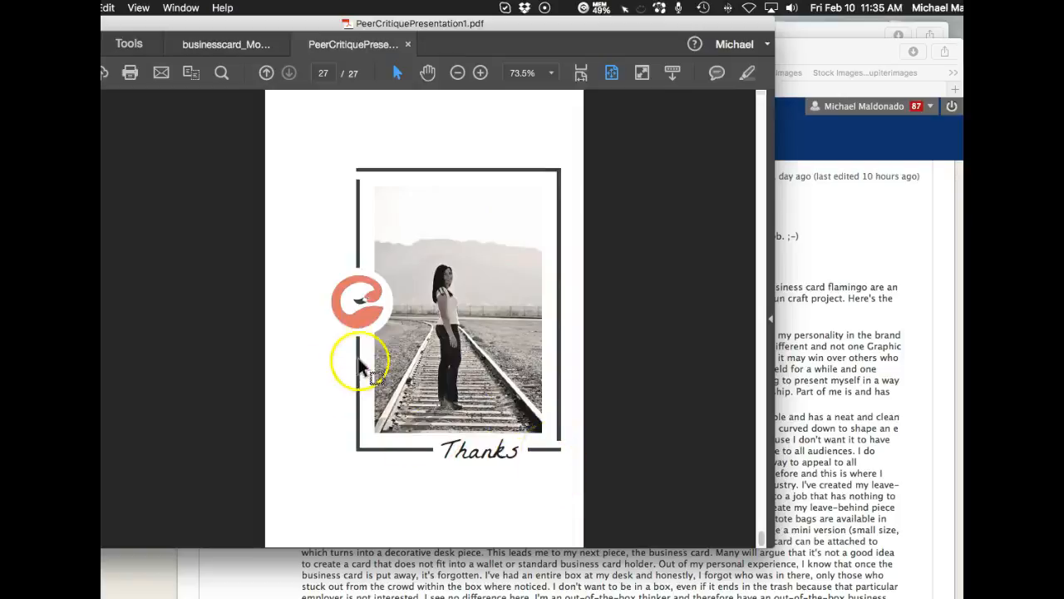